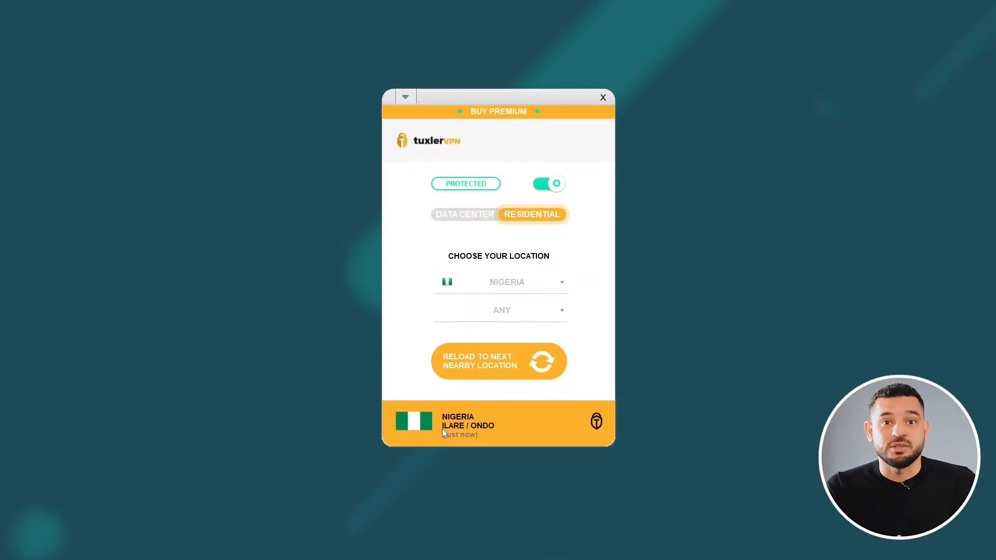
- Review the Proton VPN site, highlighting its does-not-log-activity claim
left_click(543, 368)
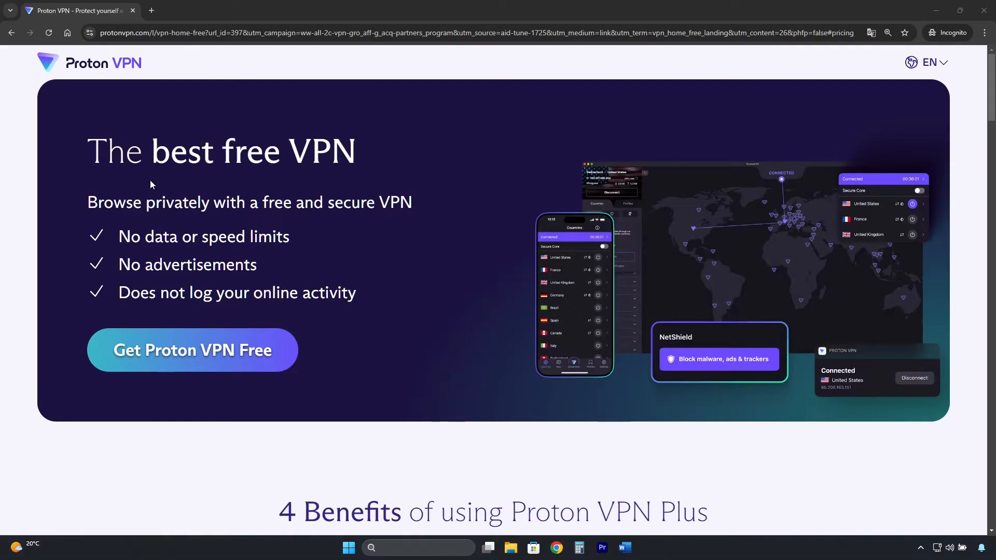
left_click_drag(89, 151, 357, 150)
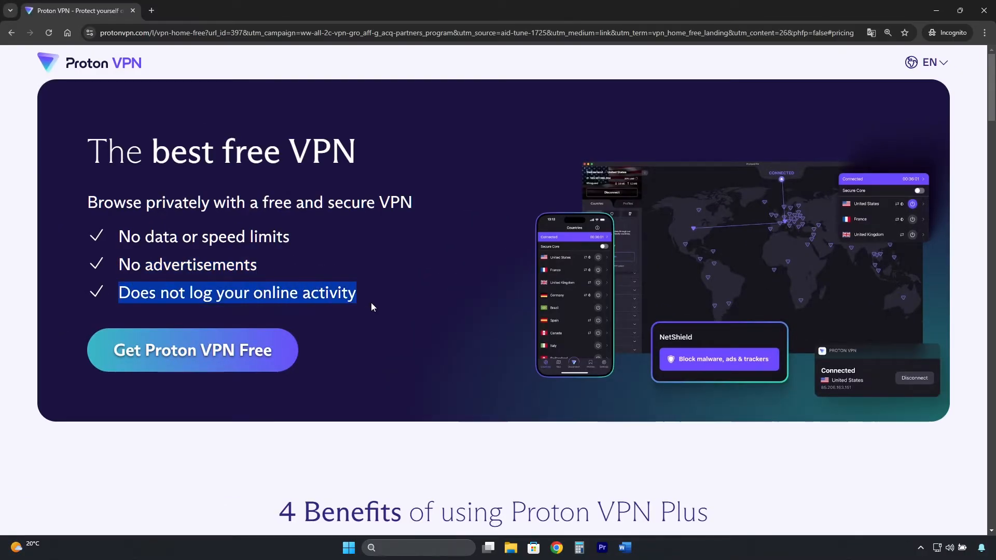
mouse_move(185, 350)
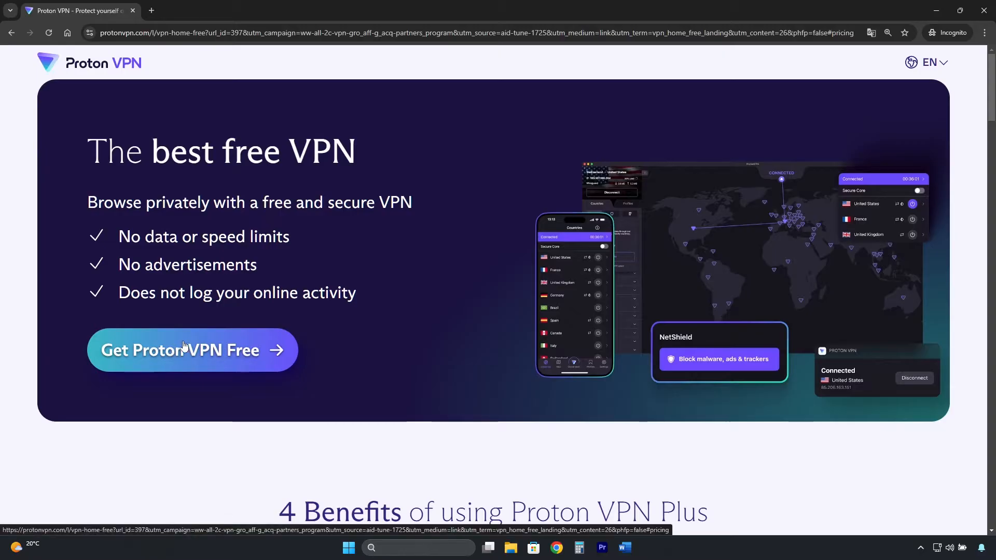
- Sign up for the free Proton VPN plan and download the Windows client
left_click(192, 349)
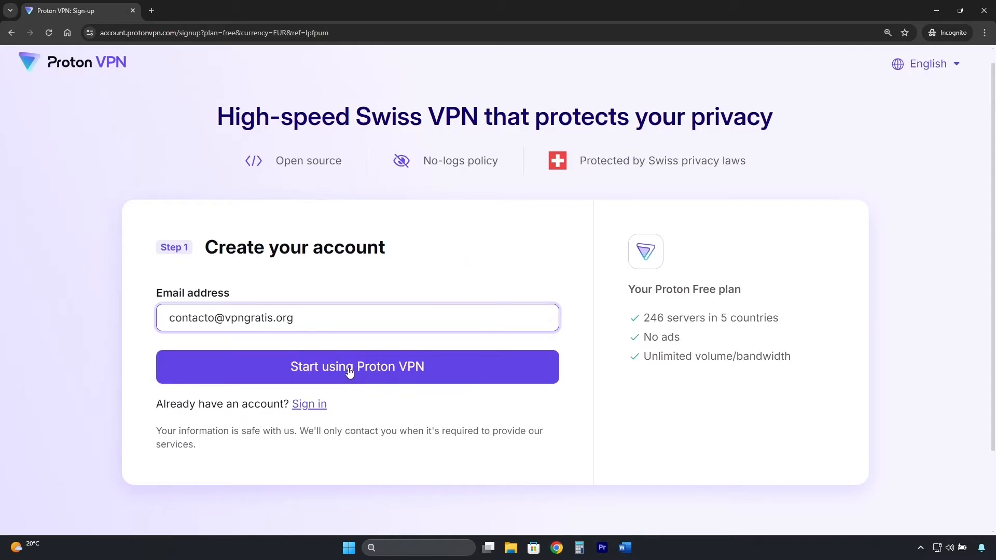
left_click(357, 366)
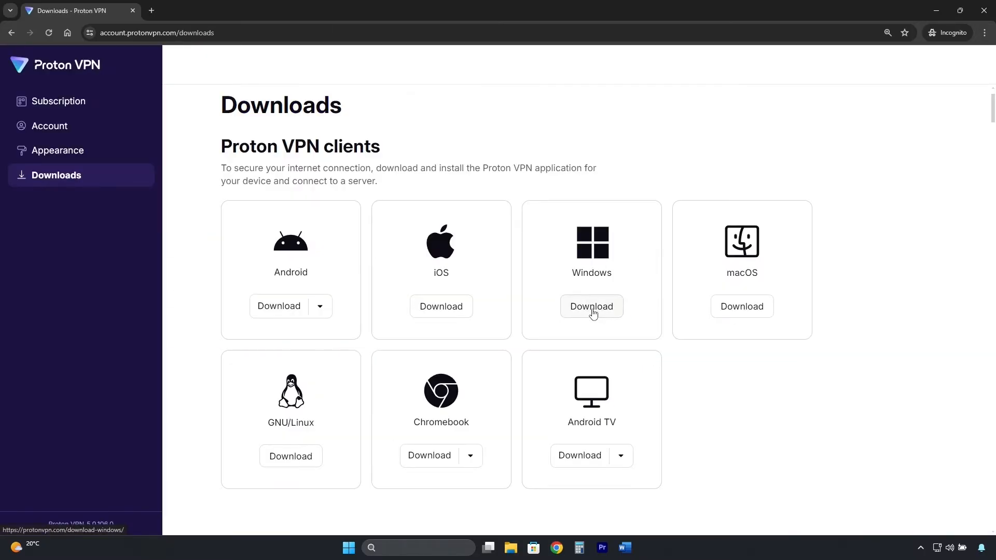
left_click(590, 306)
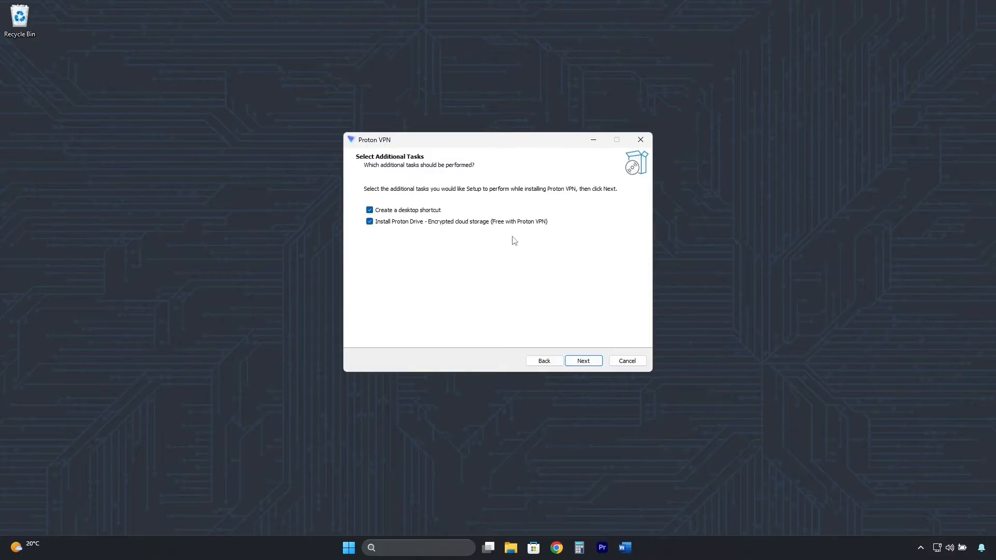
left_click(583, 360)
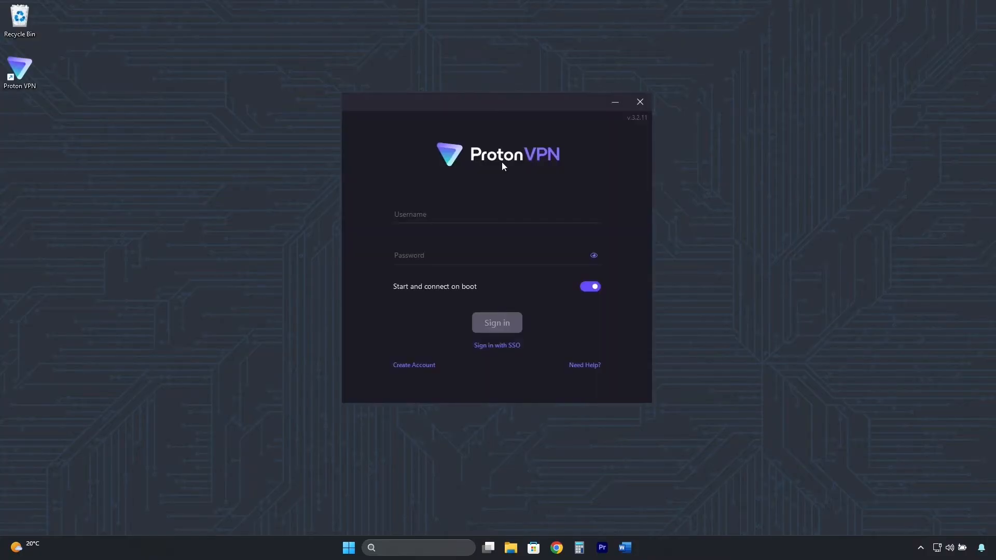
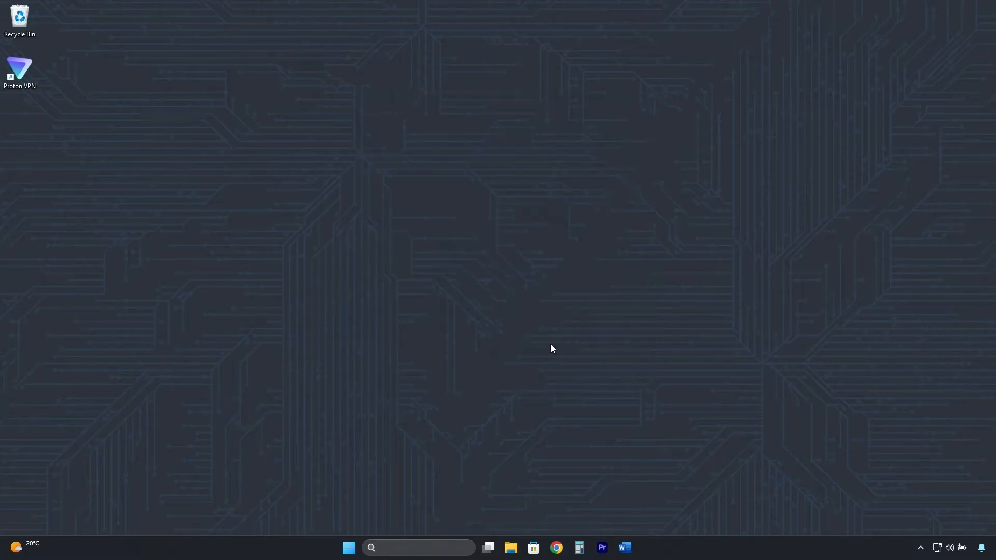
- Launch Proton VPN and Quick Connect to the fastest free United States server
double_click(20, 69)
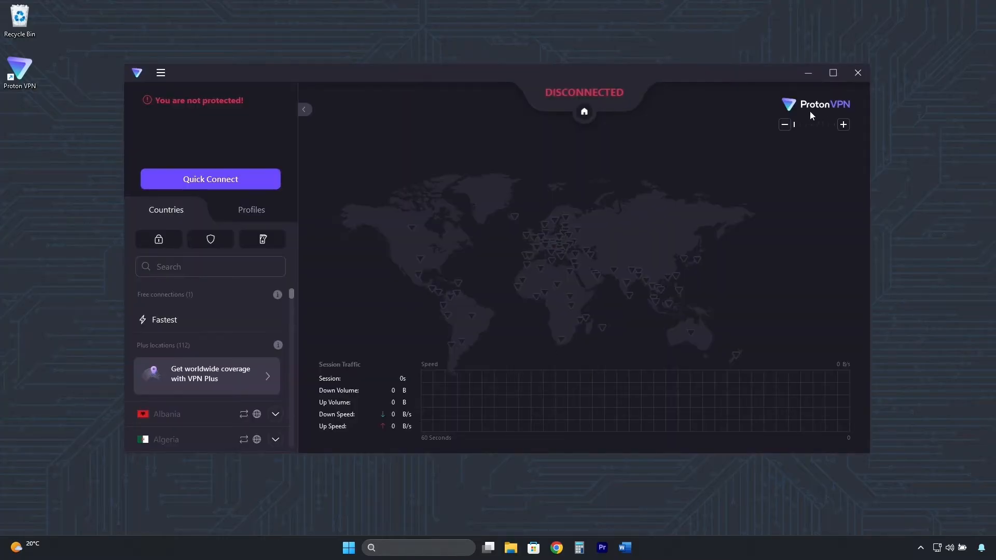
mouse_move(220, 197)
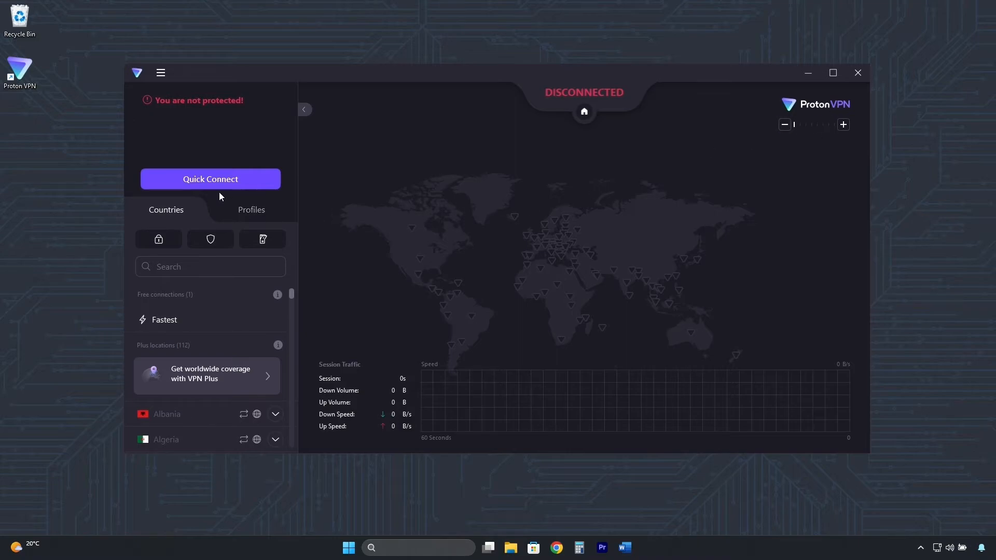
left_click(211, 178)
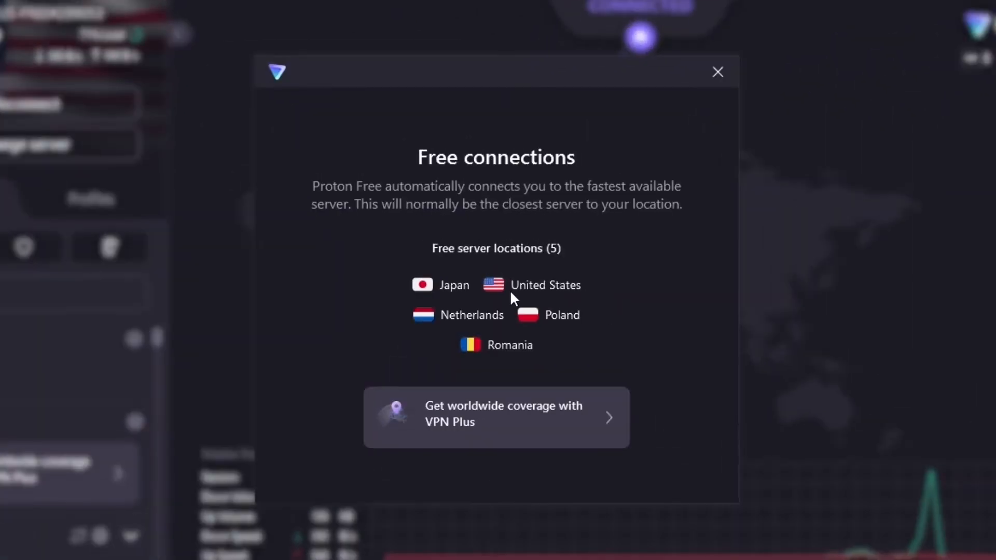
mouse_move(448, 302)
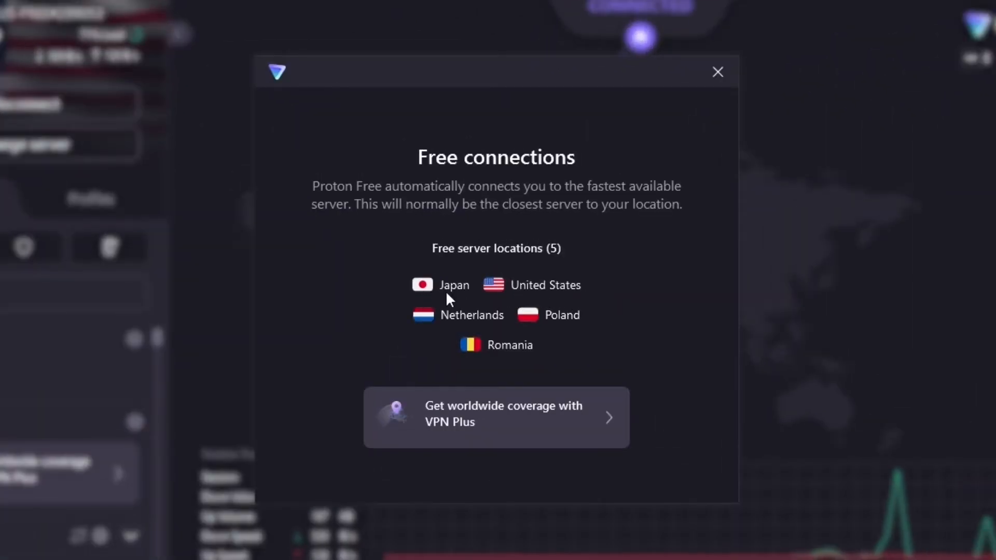
mouse_move(585, 326)
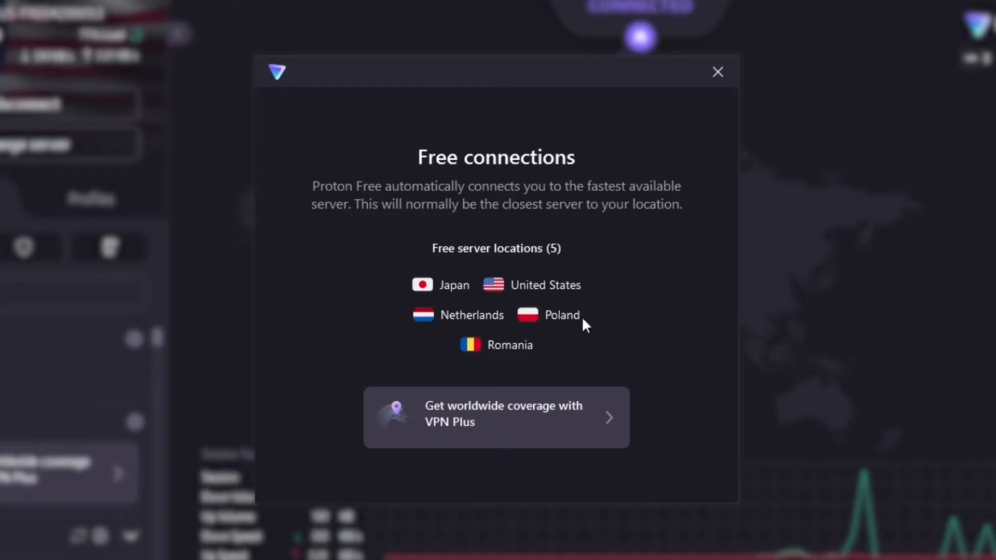
left_click(718, 71)
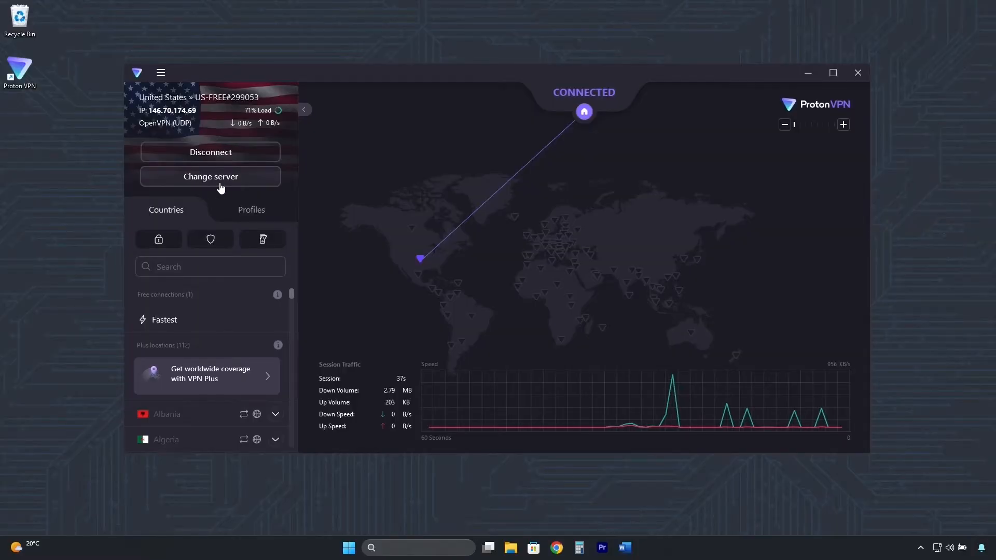
left_click(211, 177)
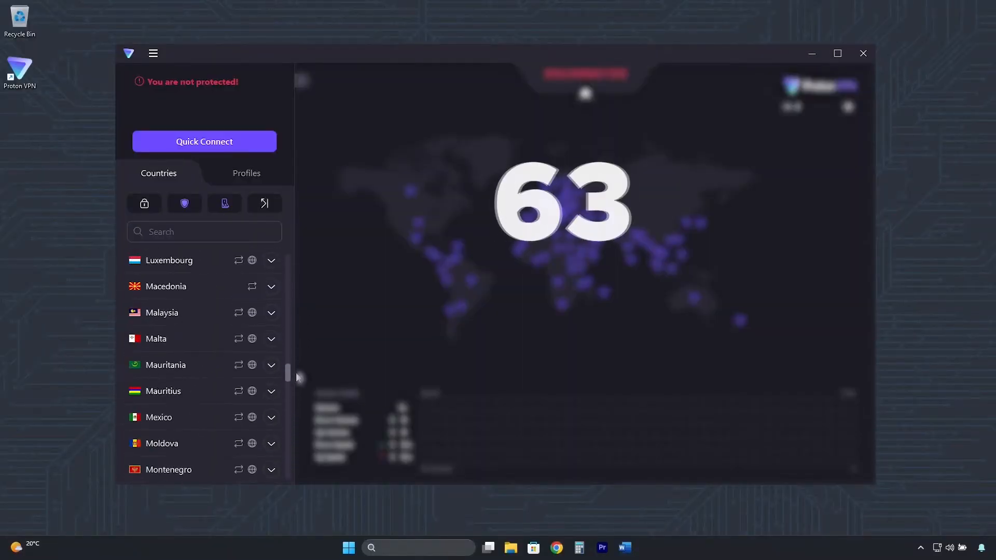
- Scroll down the Countries list to look through available servers
scroll("down", 3)
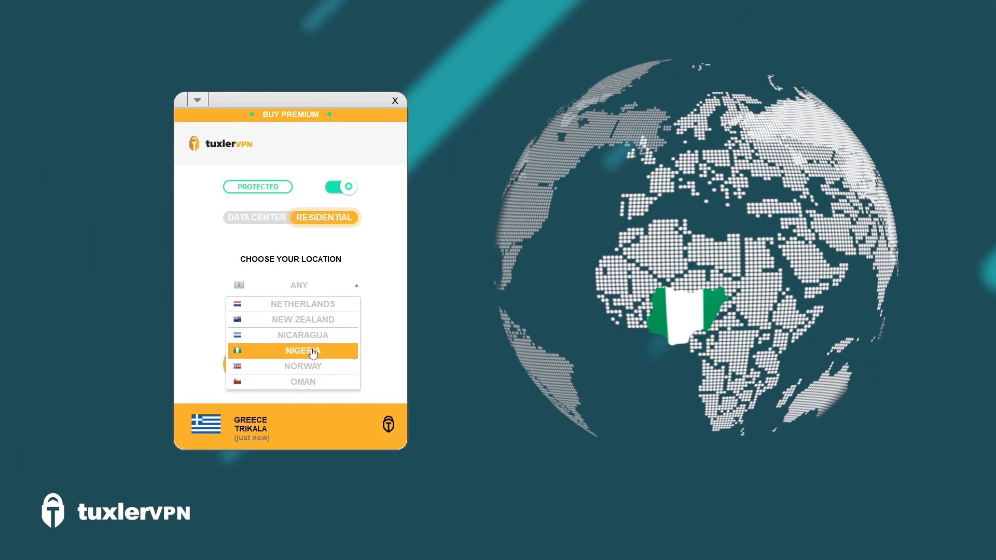
- Pick Nigeria from the tuxlerVPN location dropdown
left_click(302, 350)
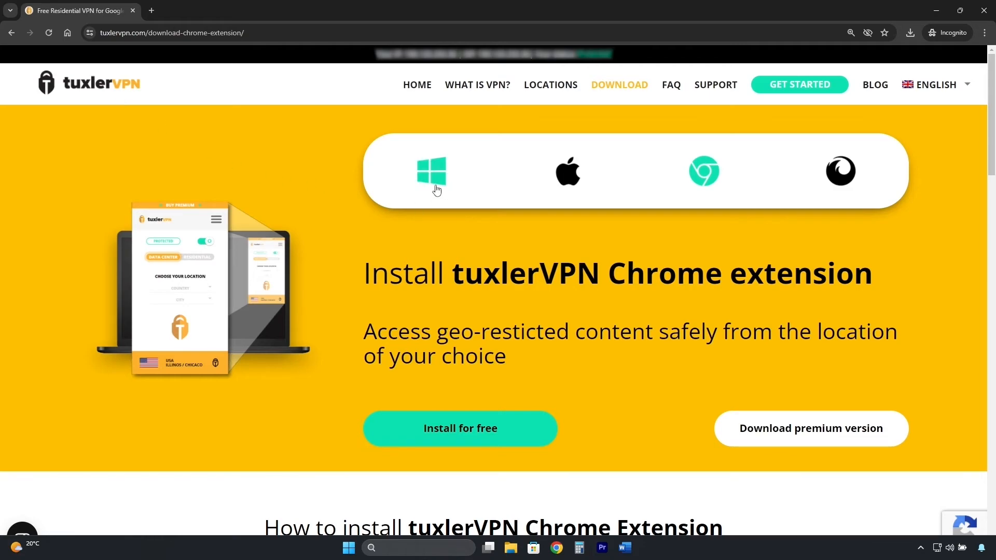
mouse_move(432, 191)
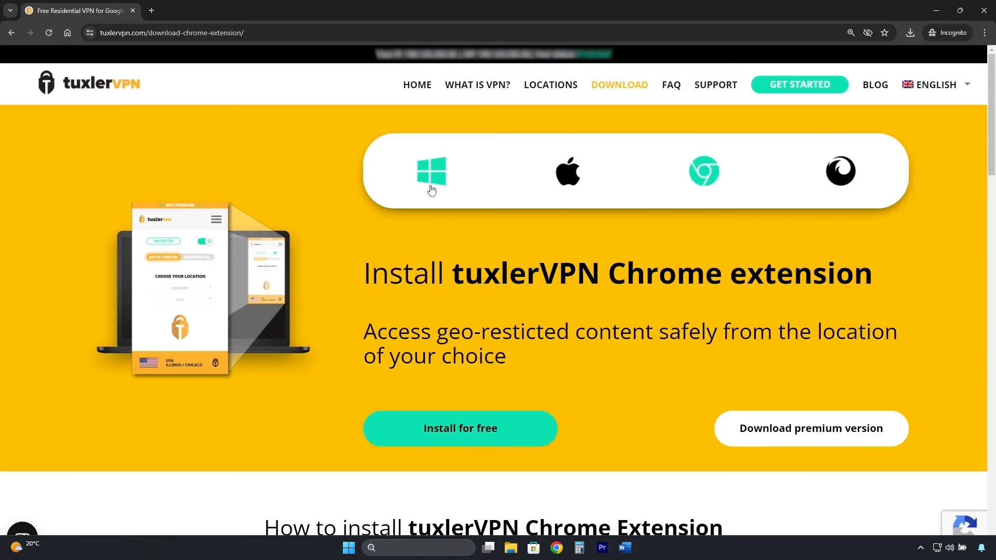
- Download the Windows version of tuxlerVPN from its download page
left_click(432, 171)
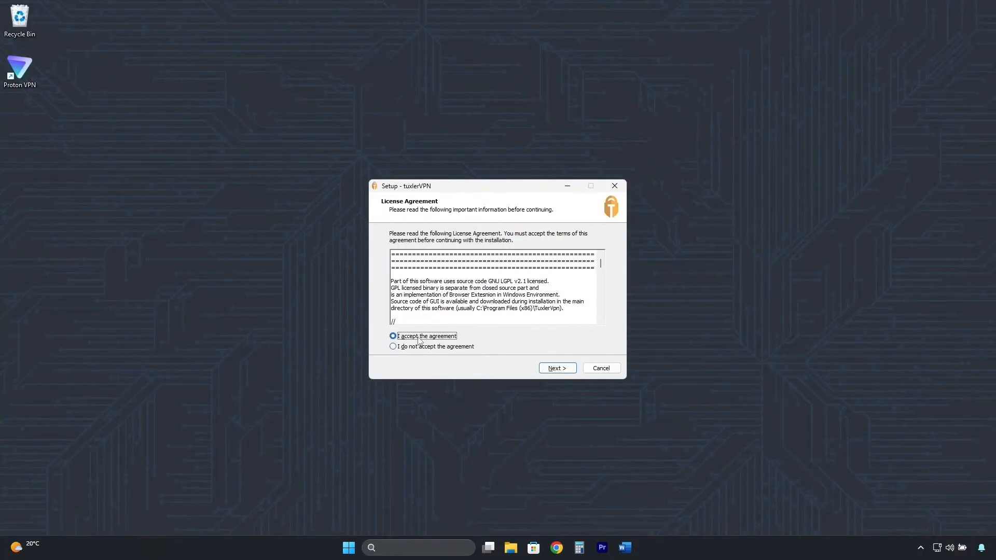
- Accept the license, install into the default folder and finish the setup wizard
left_click(557, 367)
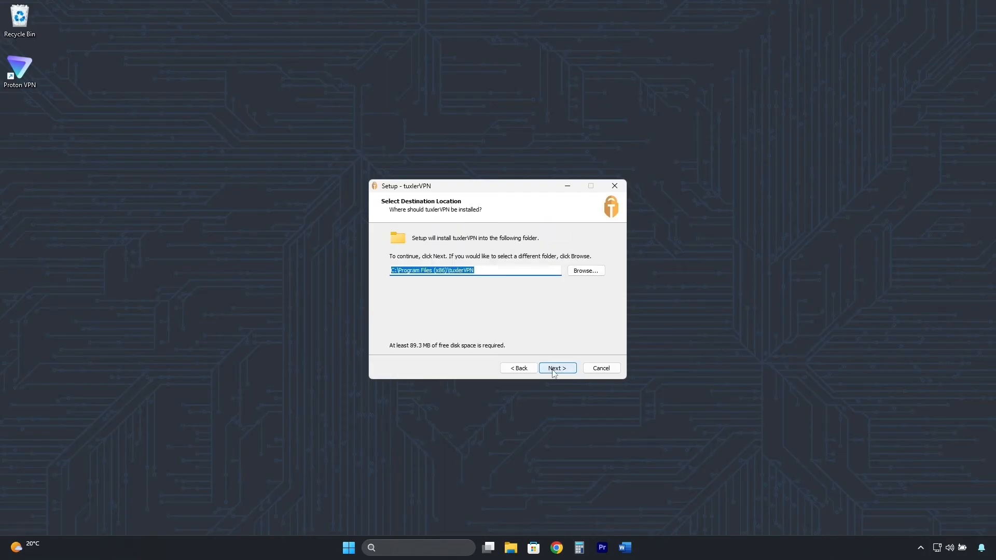
left_click(557, 368)
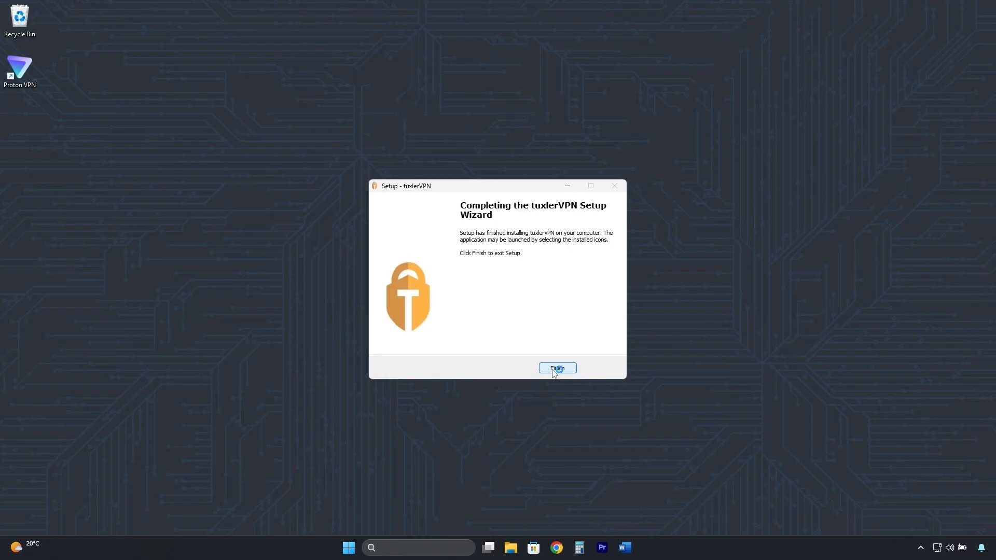
left_click(556, 368)
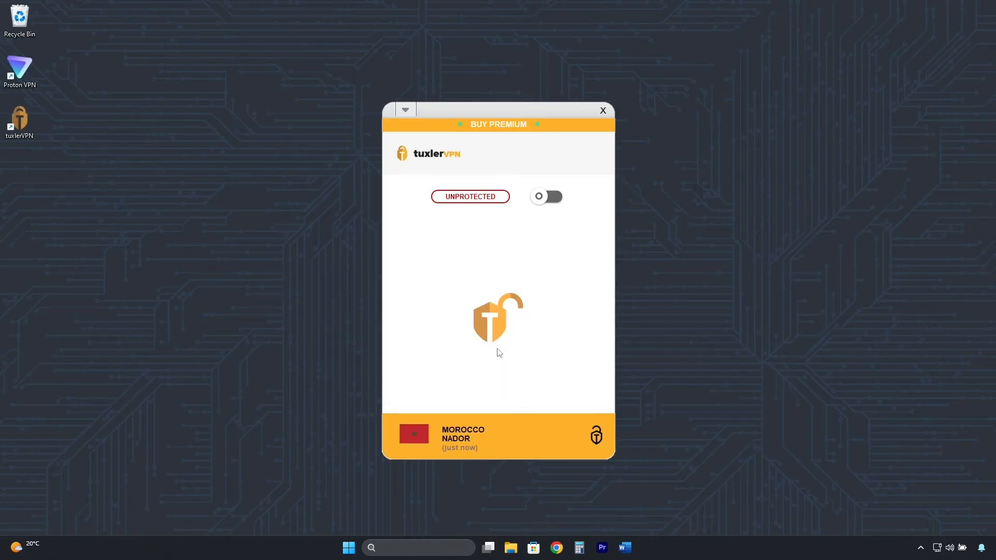
- Turn protection on, cycle through three Nigerian residential IPs, then turn protection off
left_click(546, 196)
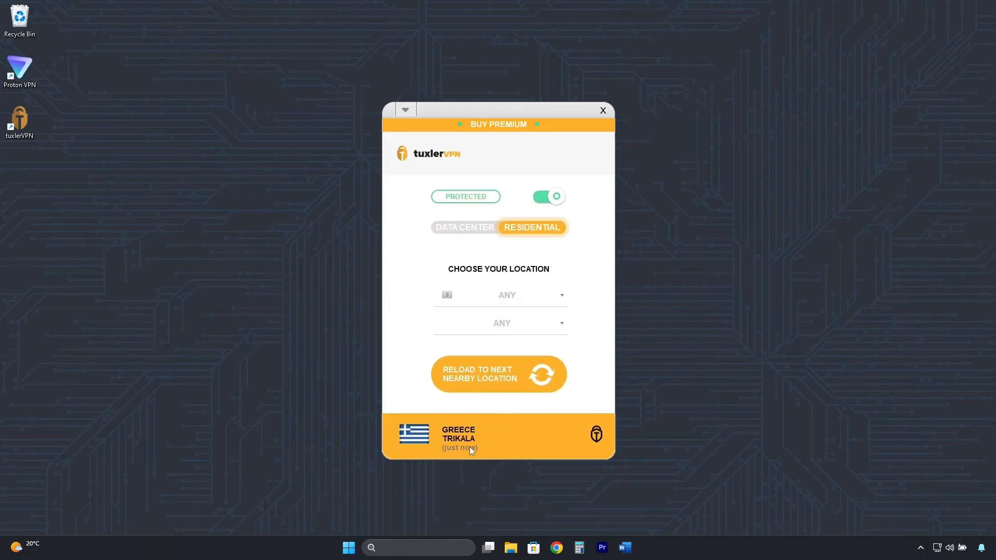
left_click(499, 374)
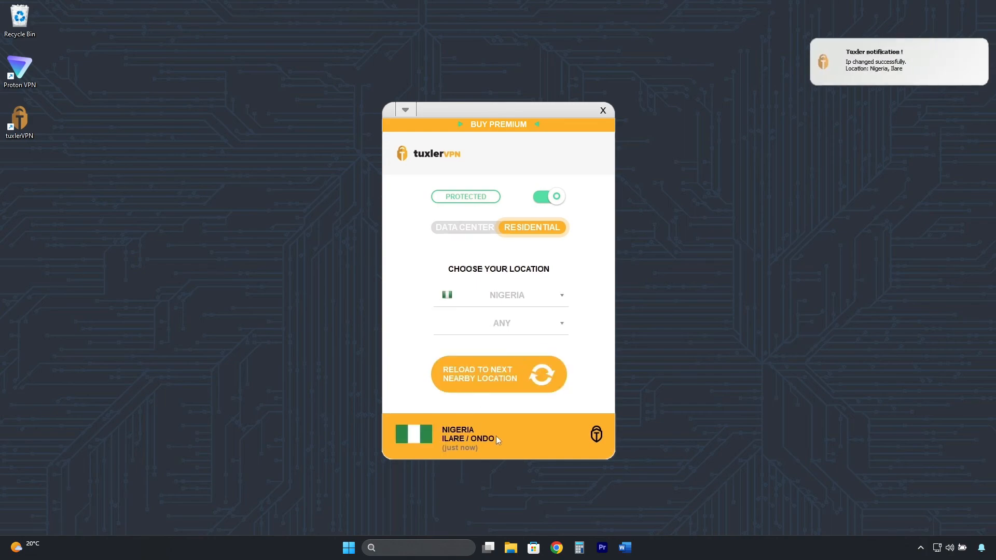
left_click(498, 373)
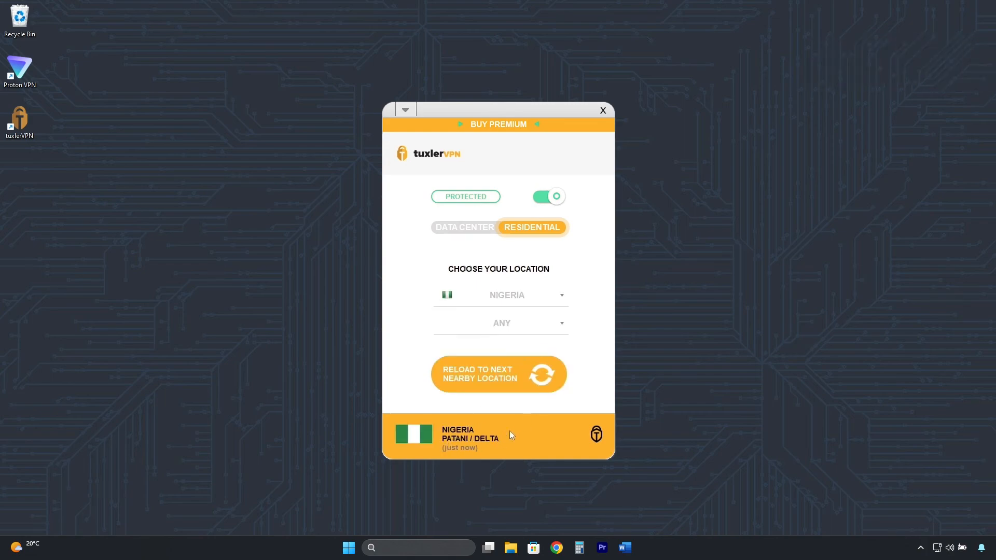
left_click(499, 374)
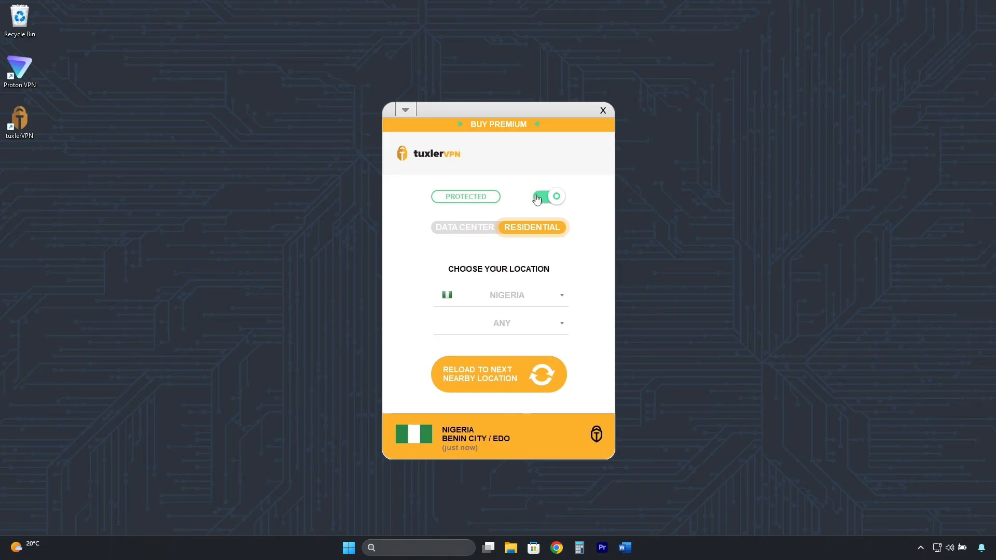
left_click(547, 196)
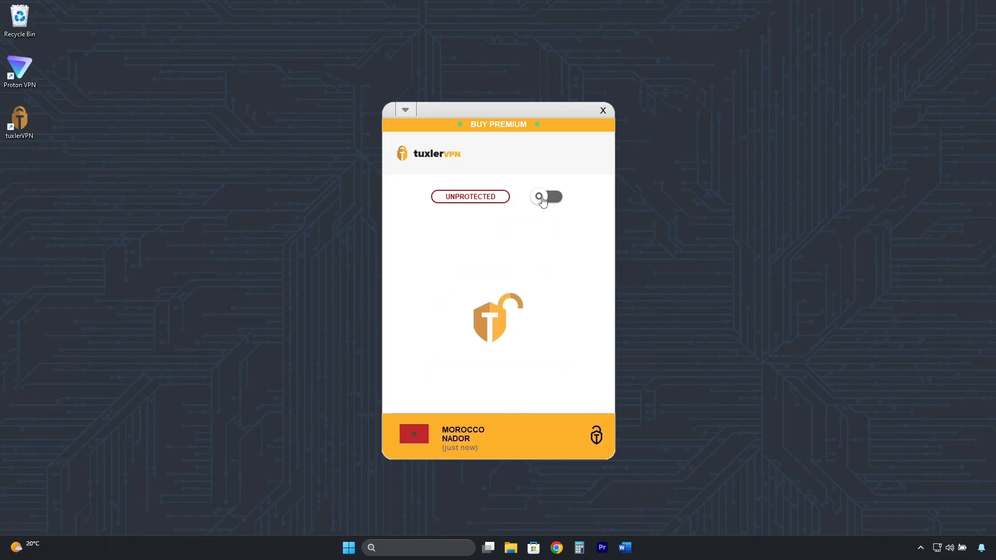